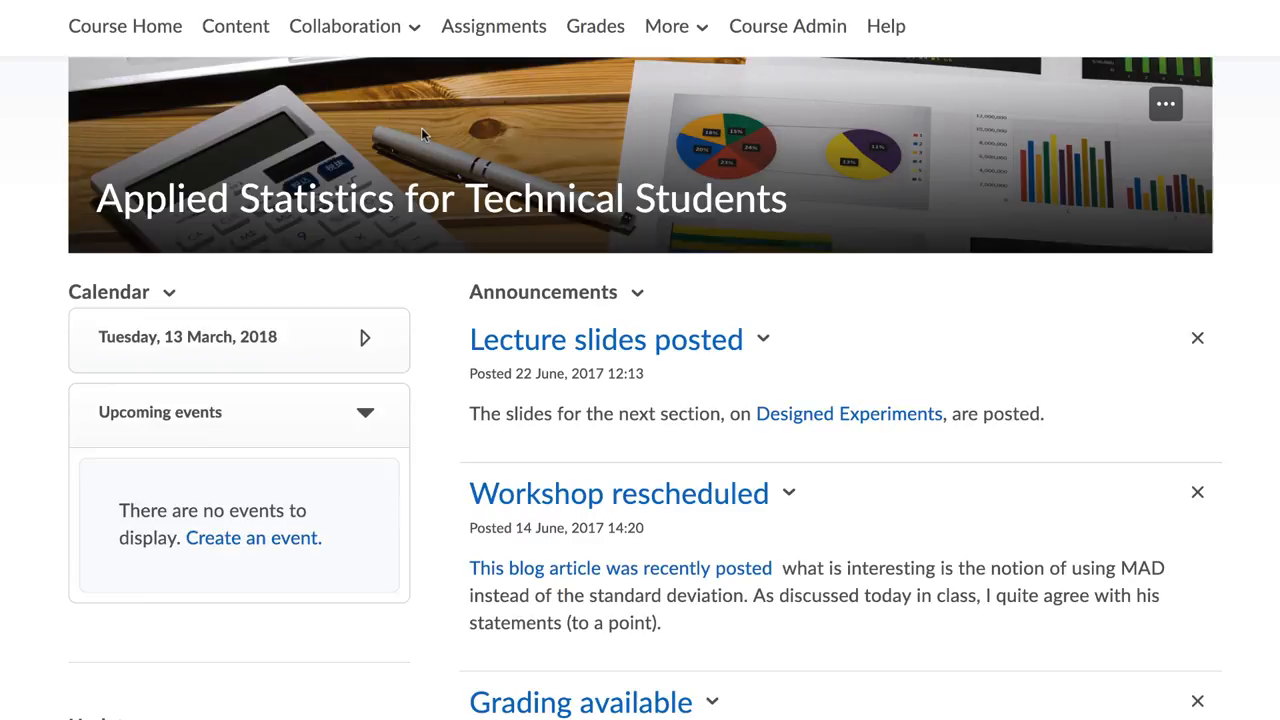
- Open Group Self Enrollment from the course's Collaboration menu
left_click(345, 26)
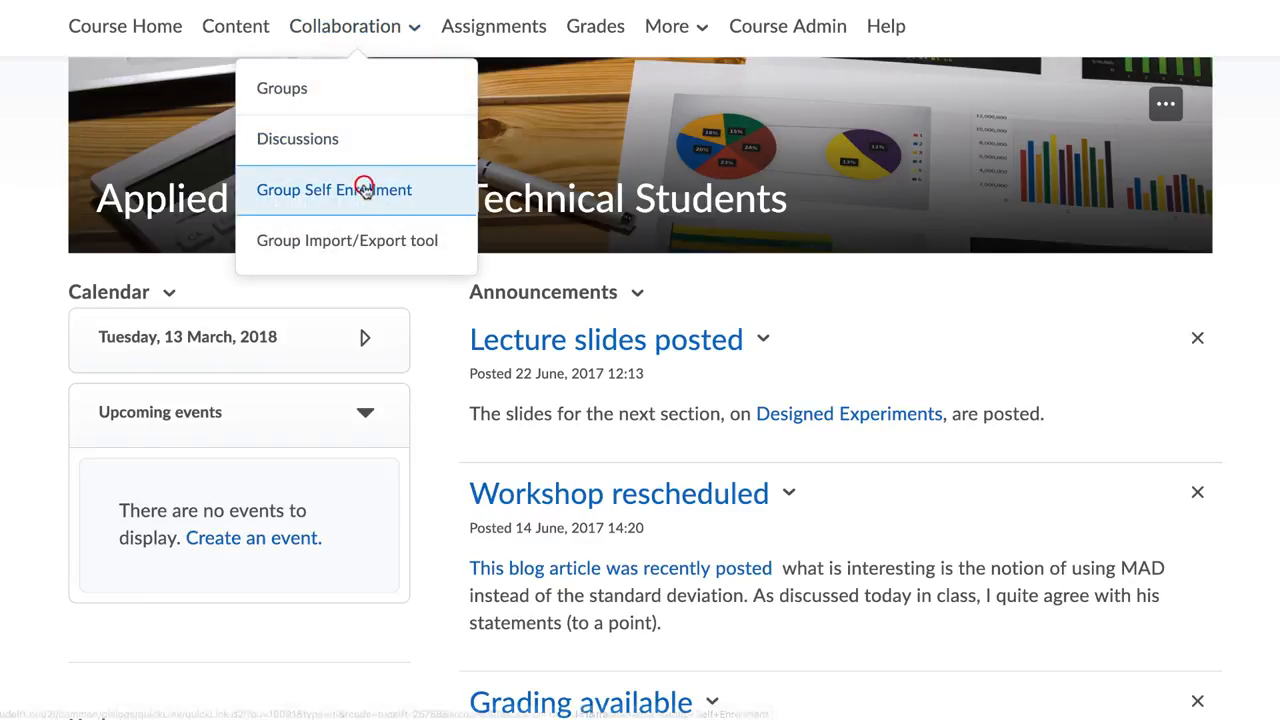
left_click(334, 189)
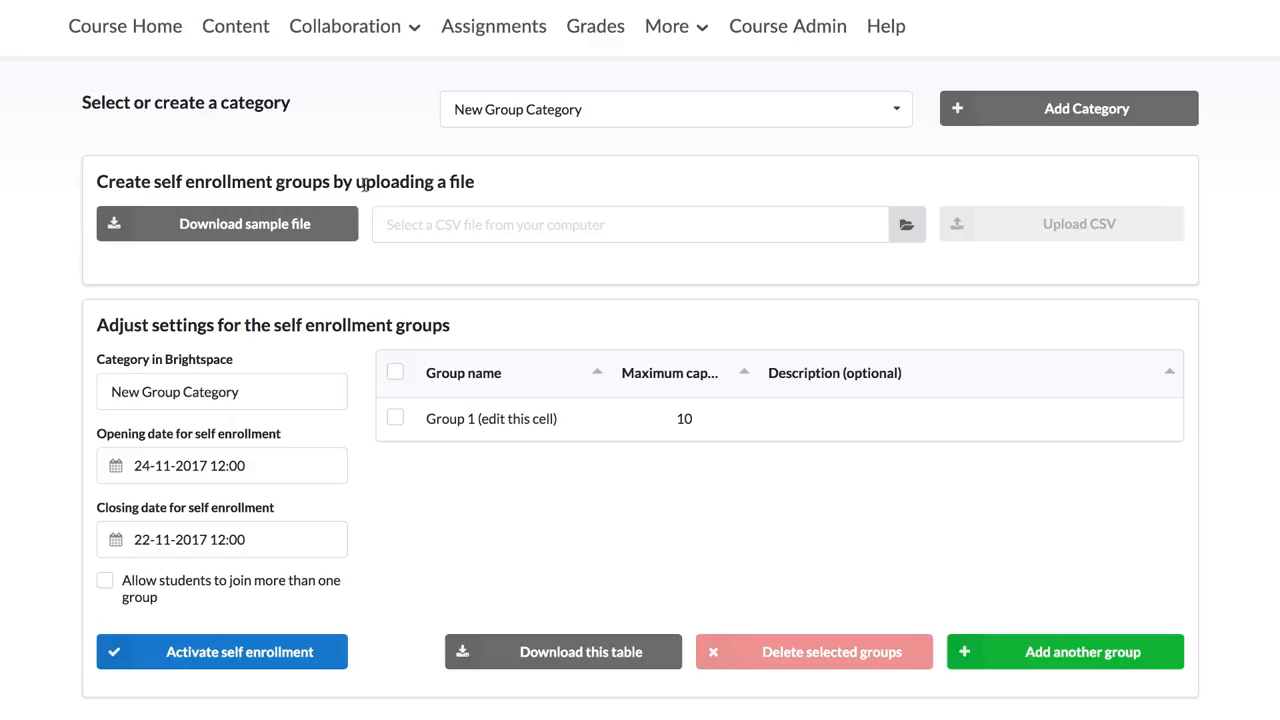
- Add a new group category named 'Group Assignment'
left_click(1067, 108)
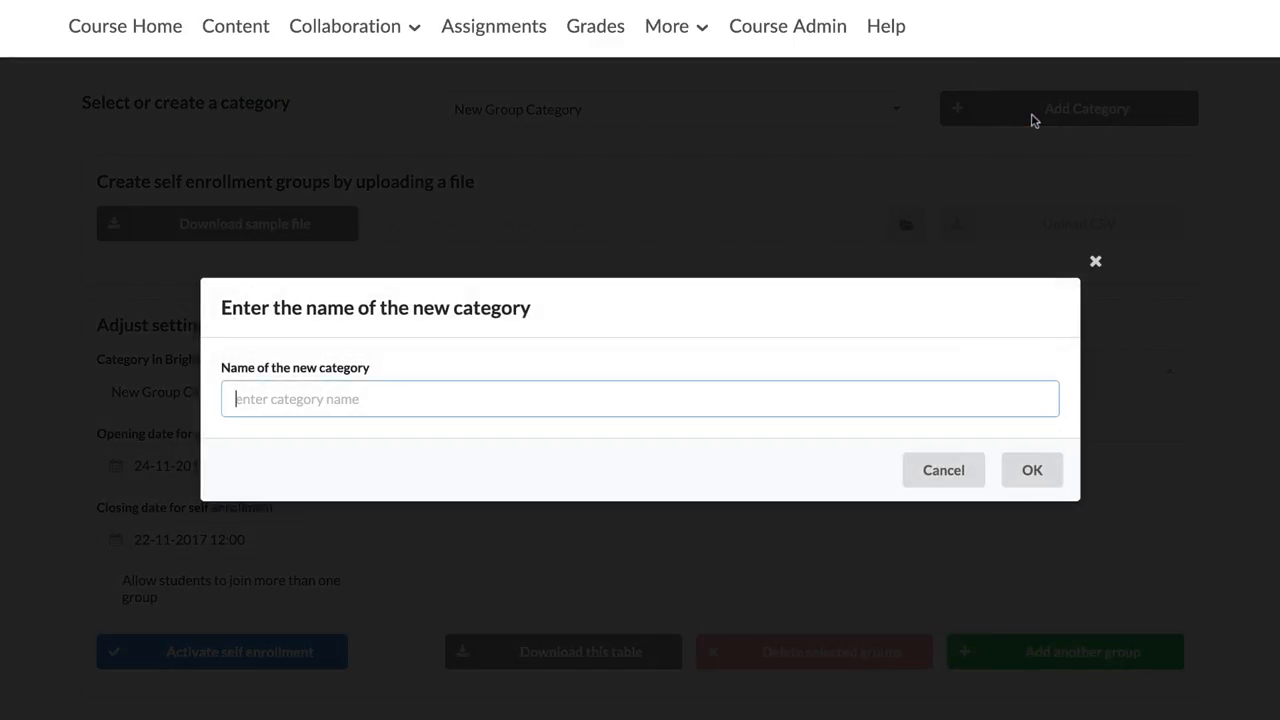
type("Group Assign")
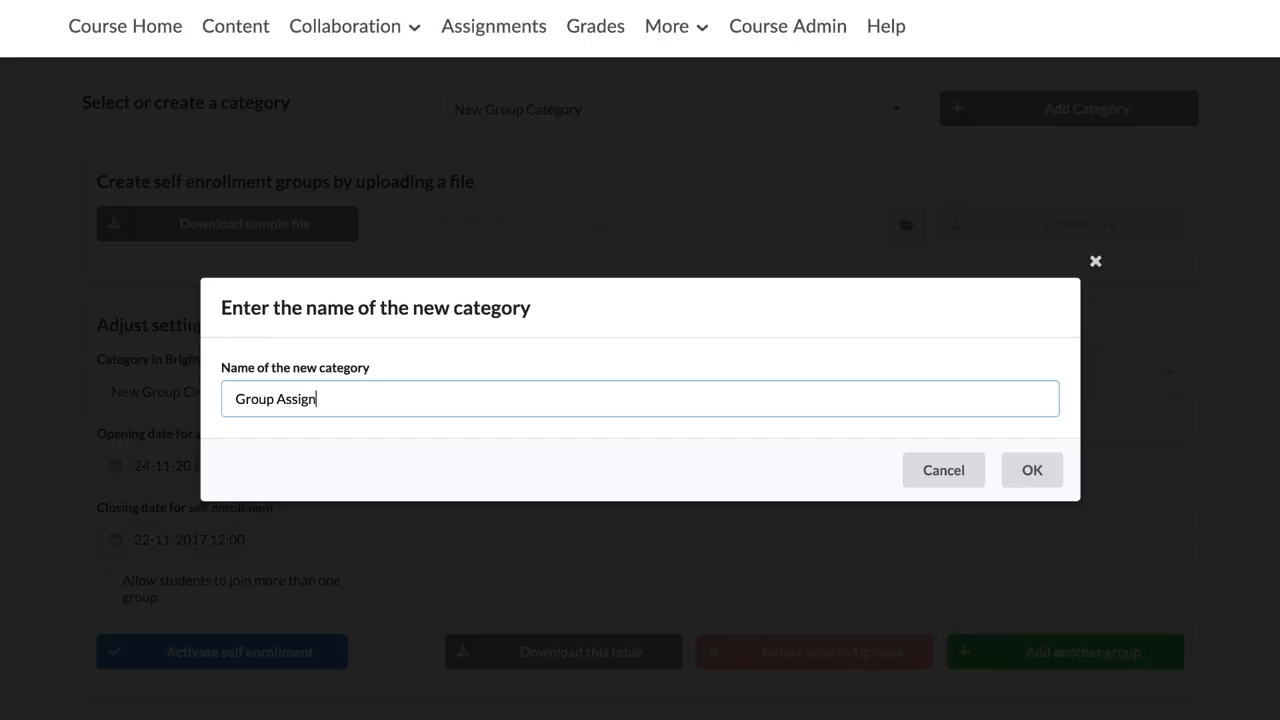
type("ment")
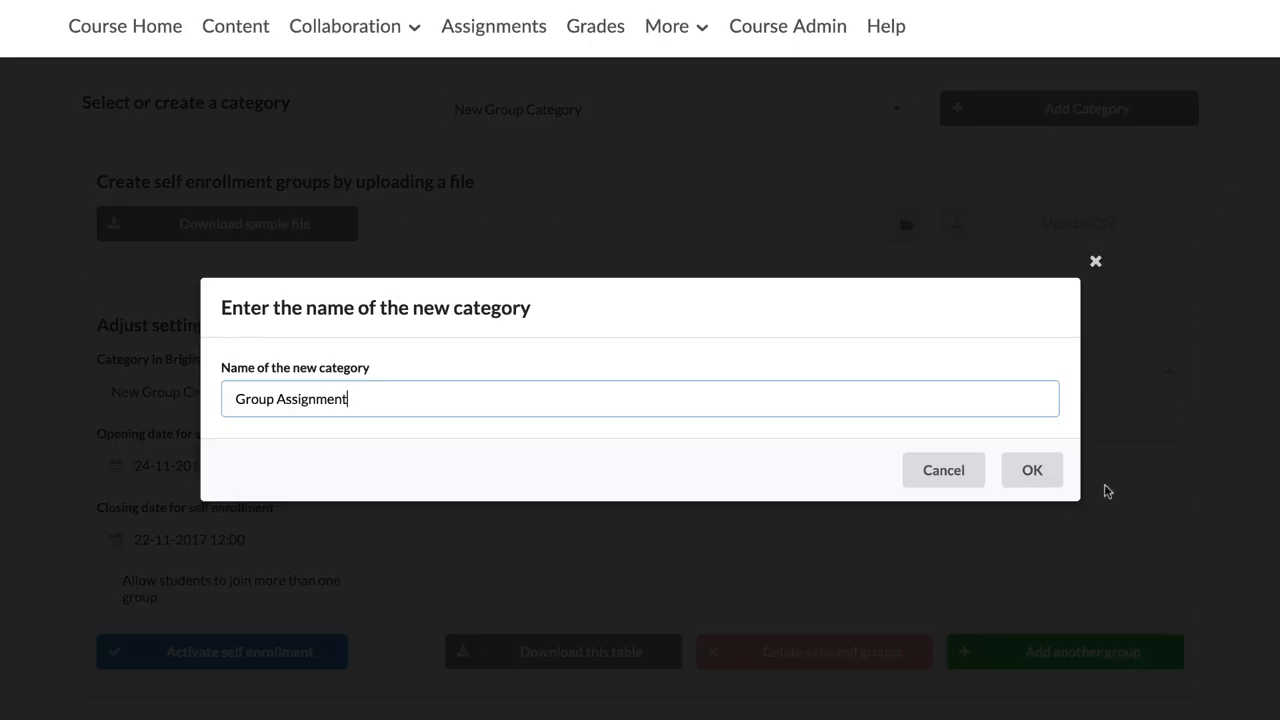
left_click(1031, 470)
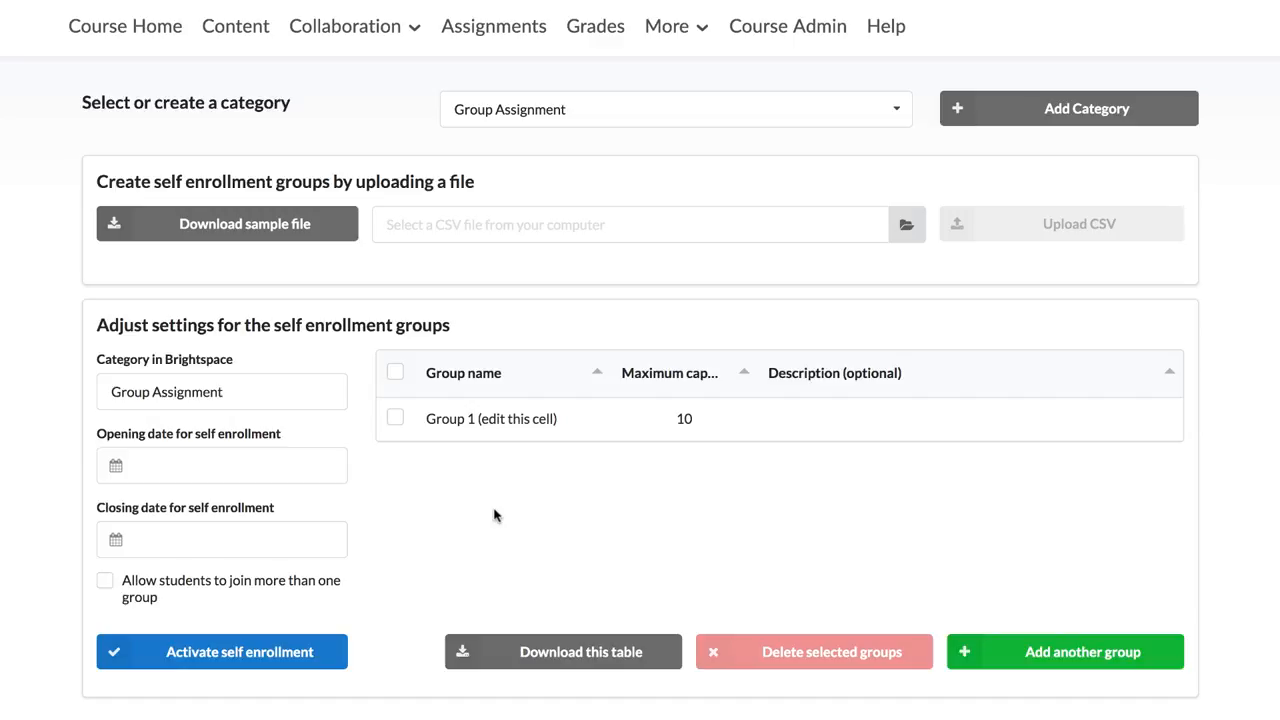
- Edit Group 1, then add Group 2 with capacity 15 and Group 3 with capacity 10
left_click(491, 418)
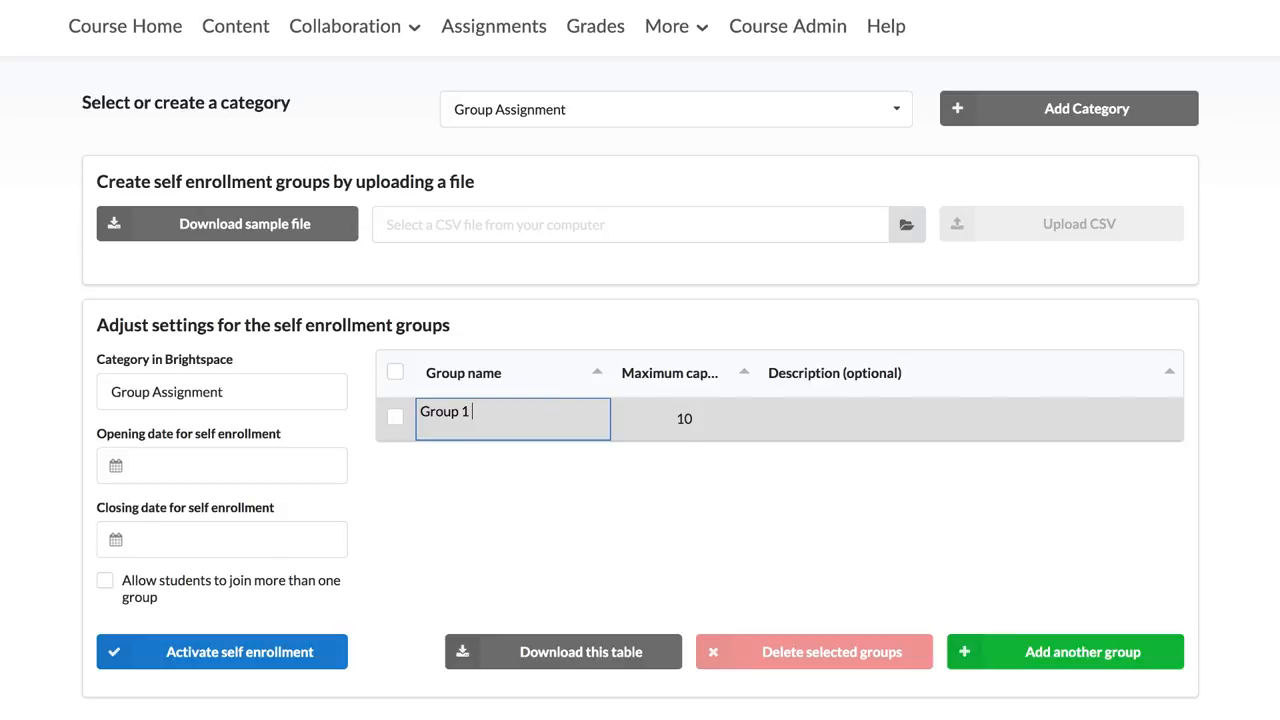
left_click(1064, 651)
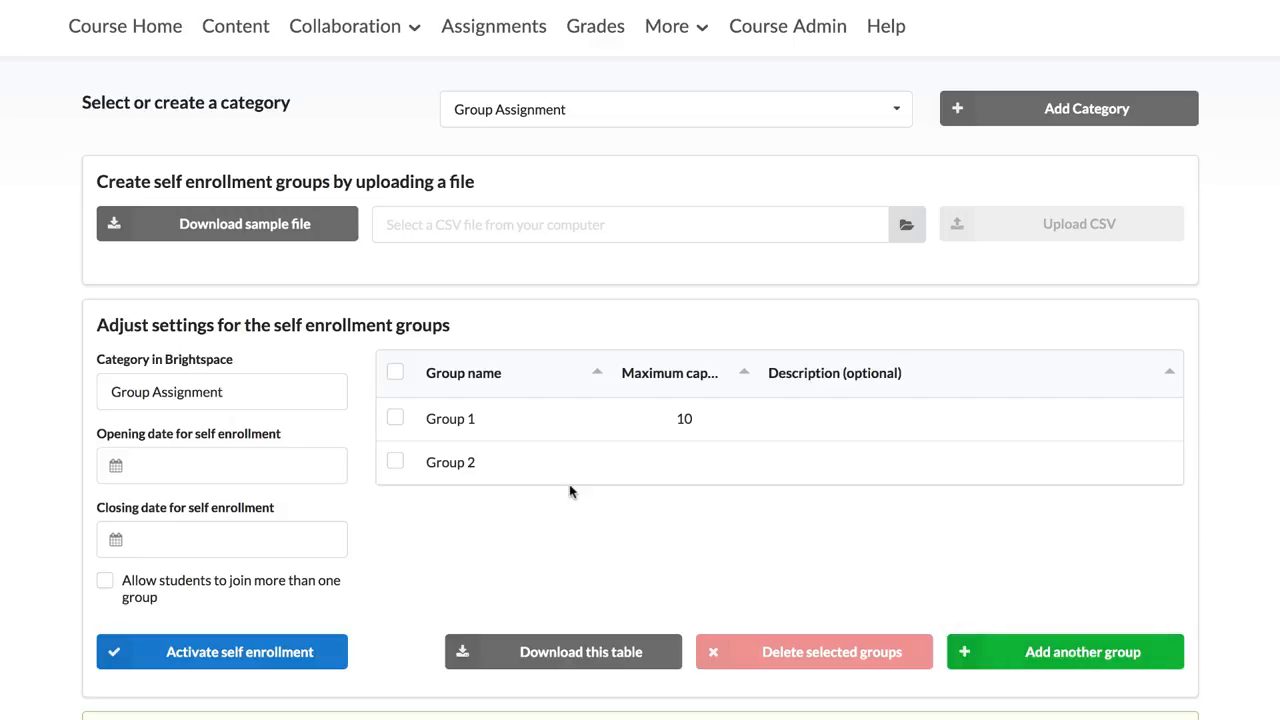
type("15")
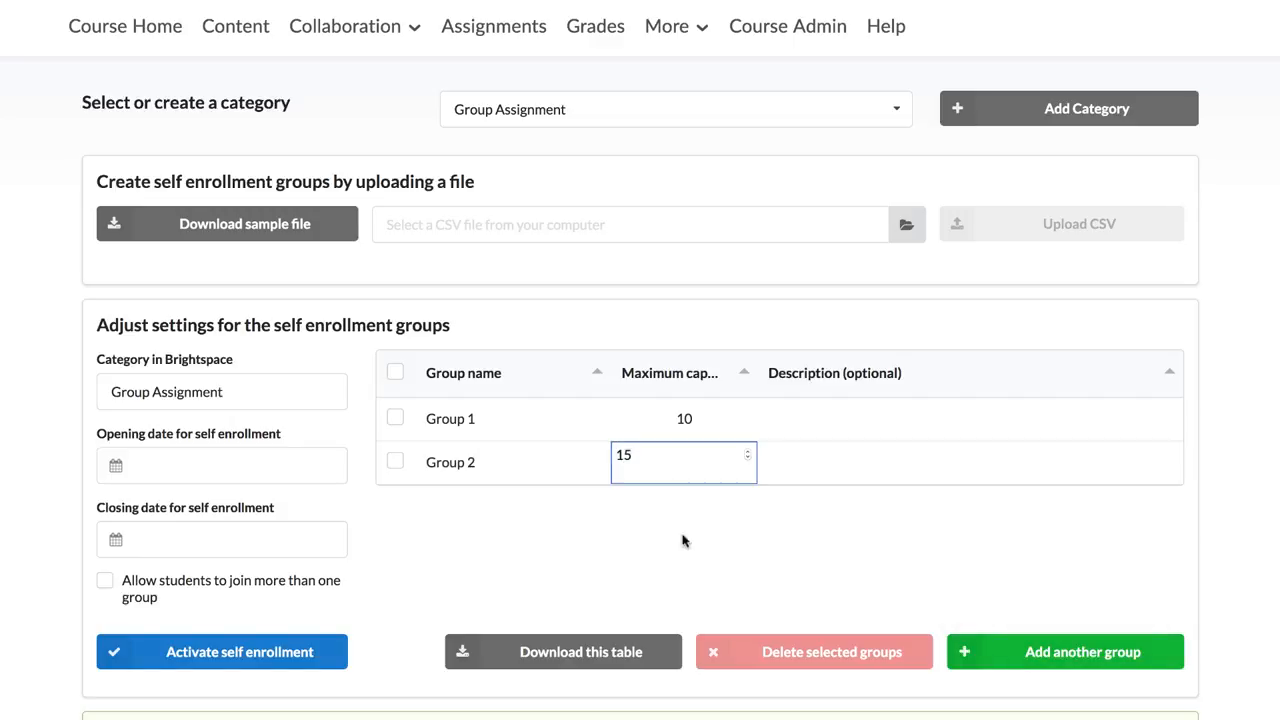
left_click(1064, 651)
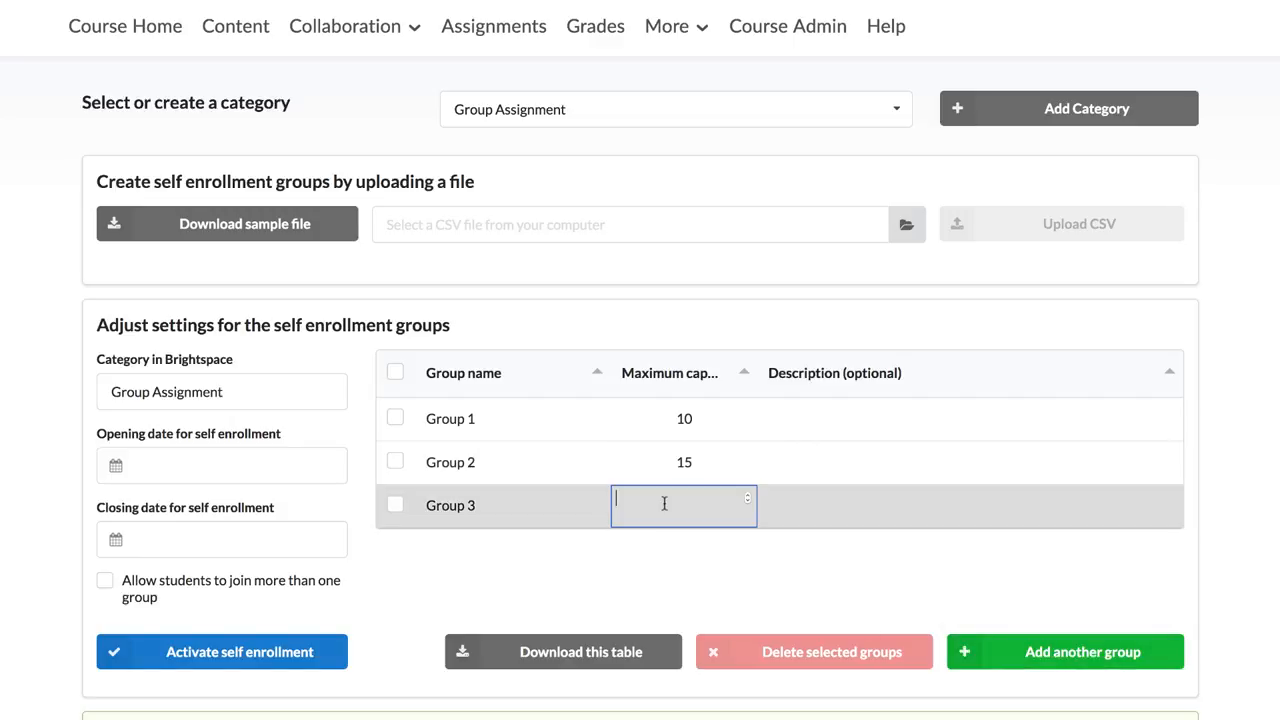
type("10")
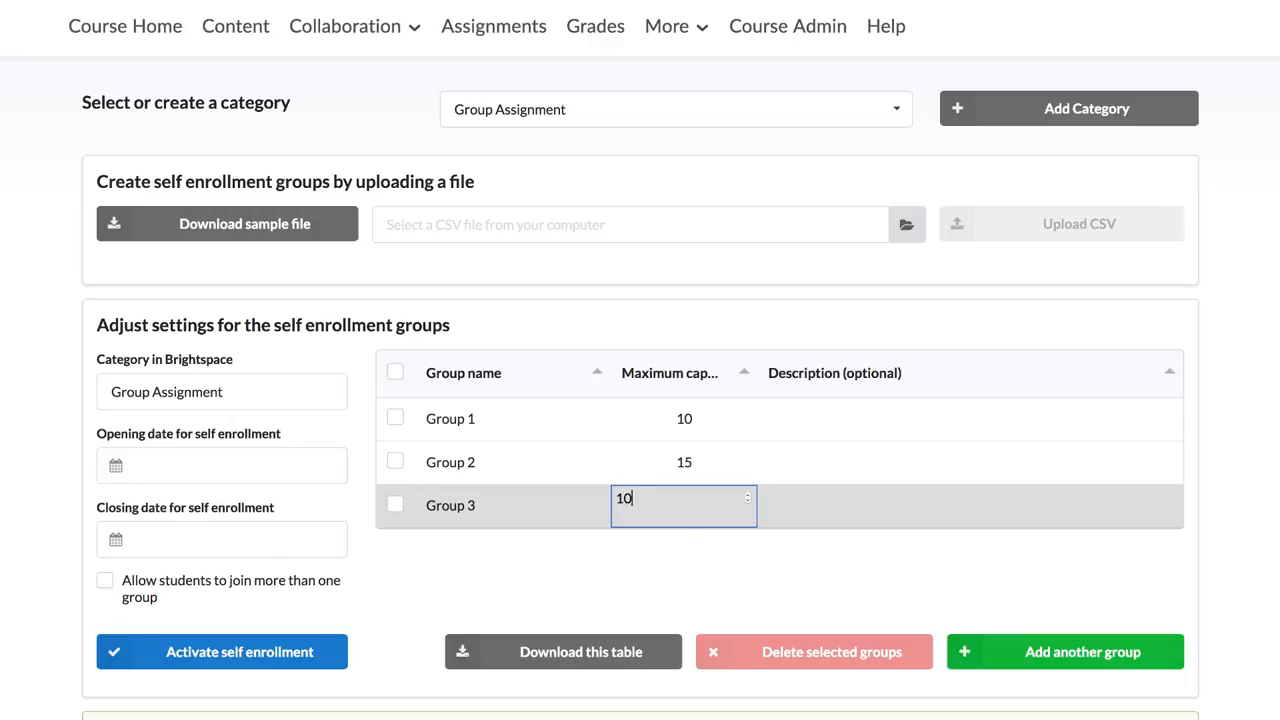
mouse_move(563, 651)
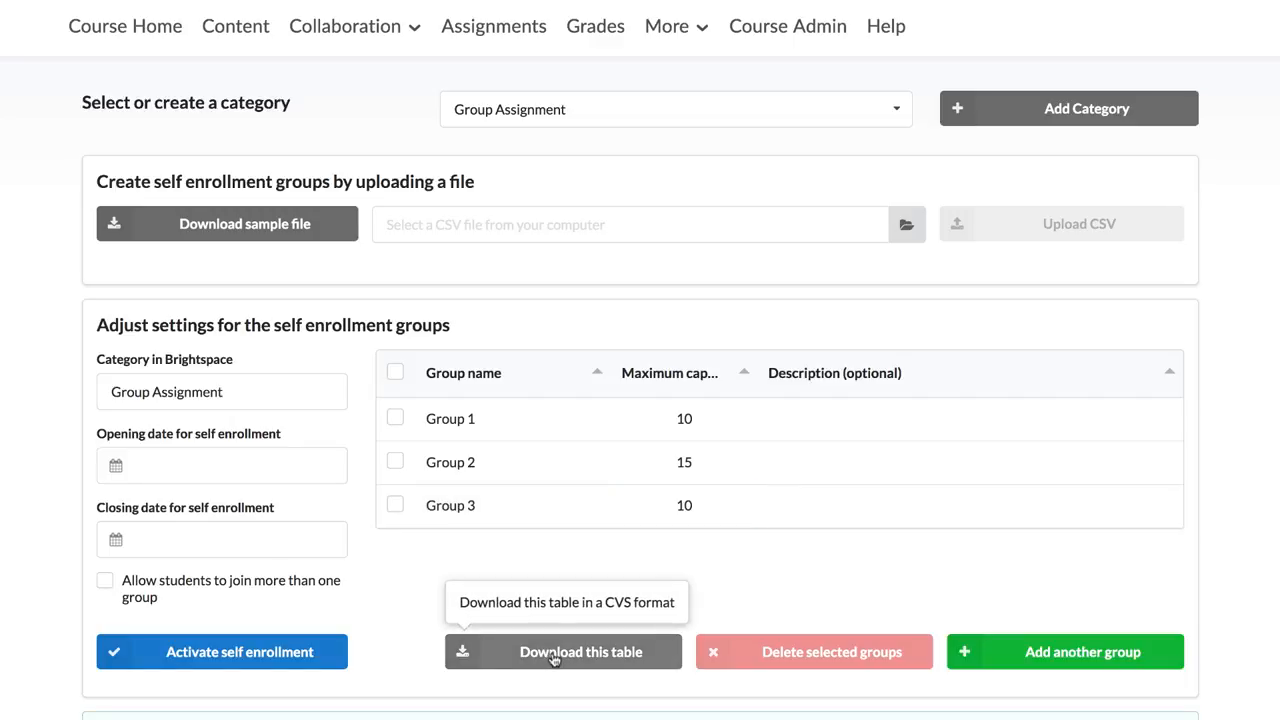
- Download the group table as a CSV file and complete the save
left_click(563, 651)
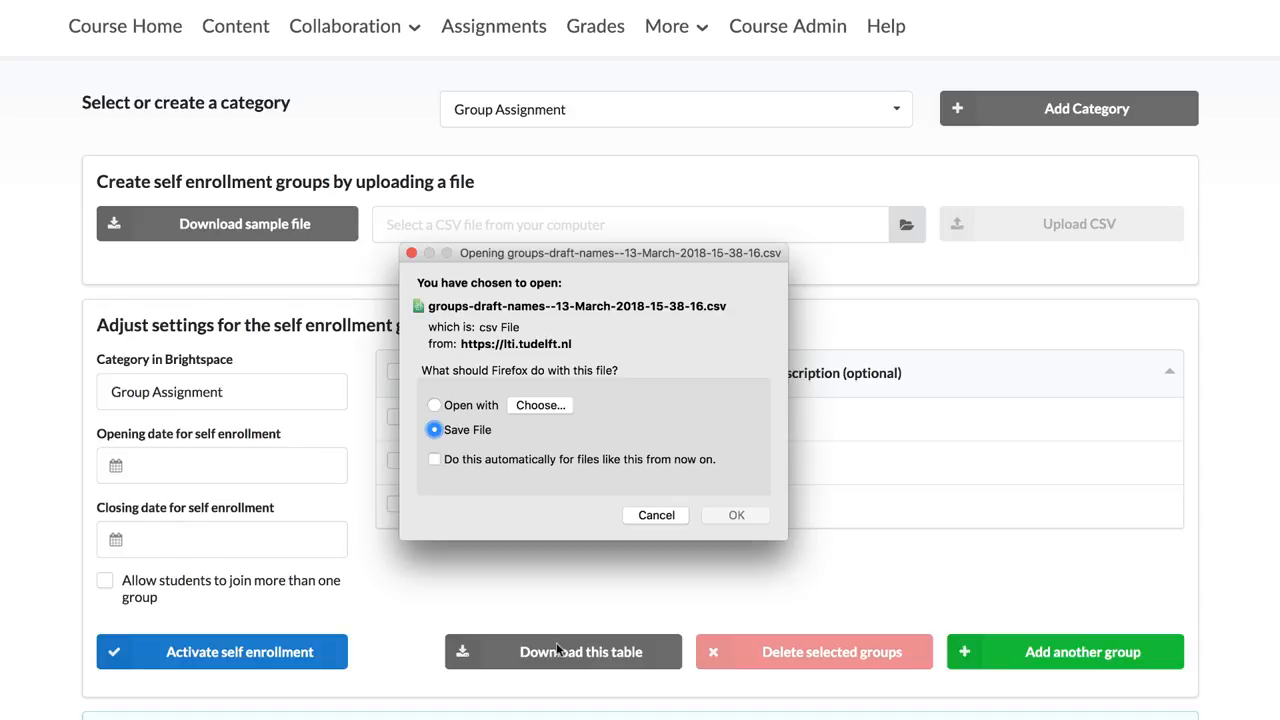
left_click(736, 515)
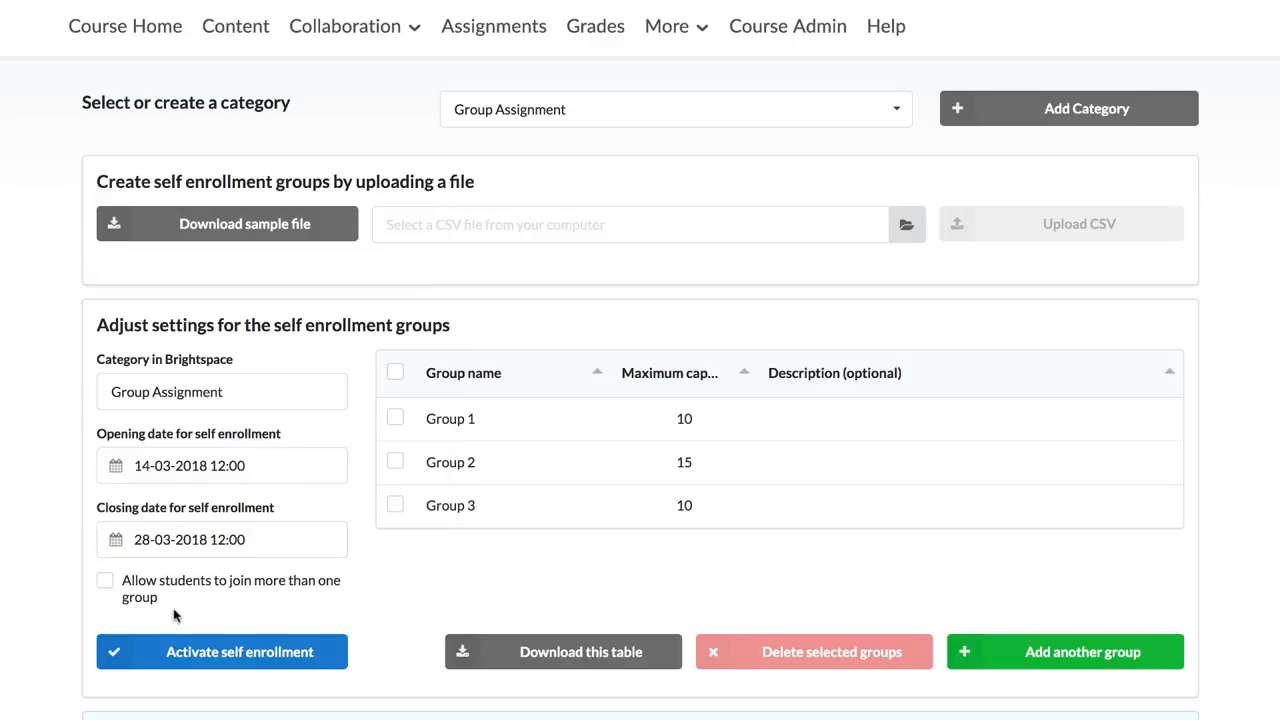
- Enable the 'Allow students to join more than one group' option
left_click(105, 581)
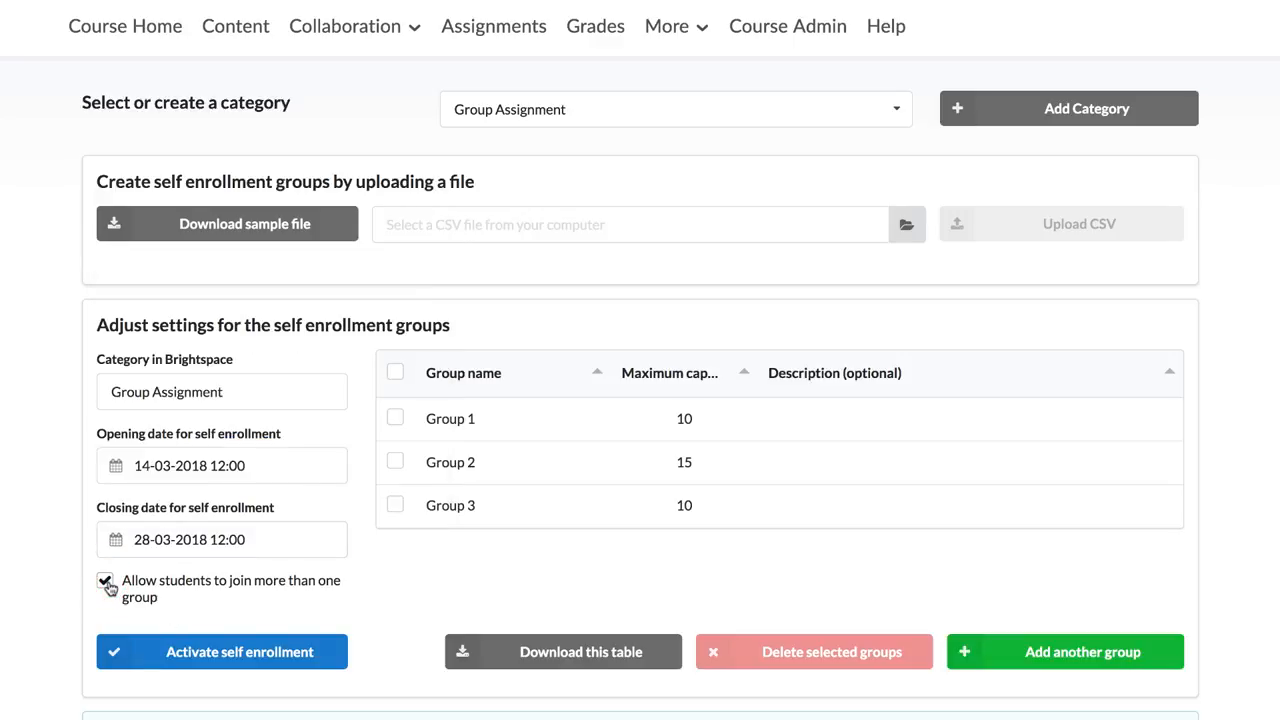
left_click(105, 580)
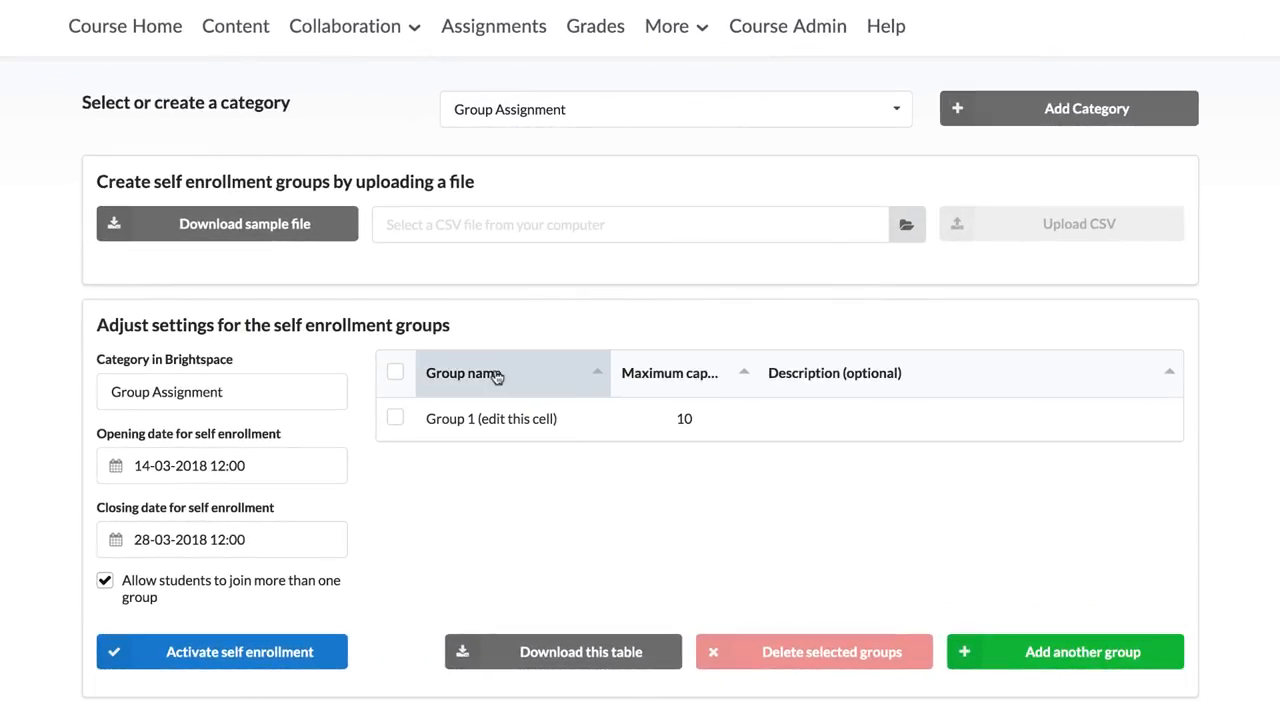
mouse_move(465, 372)
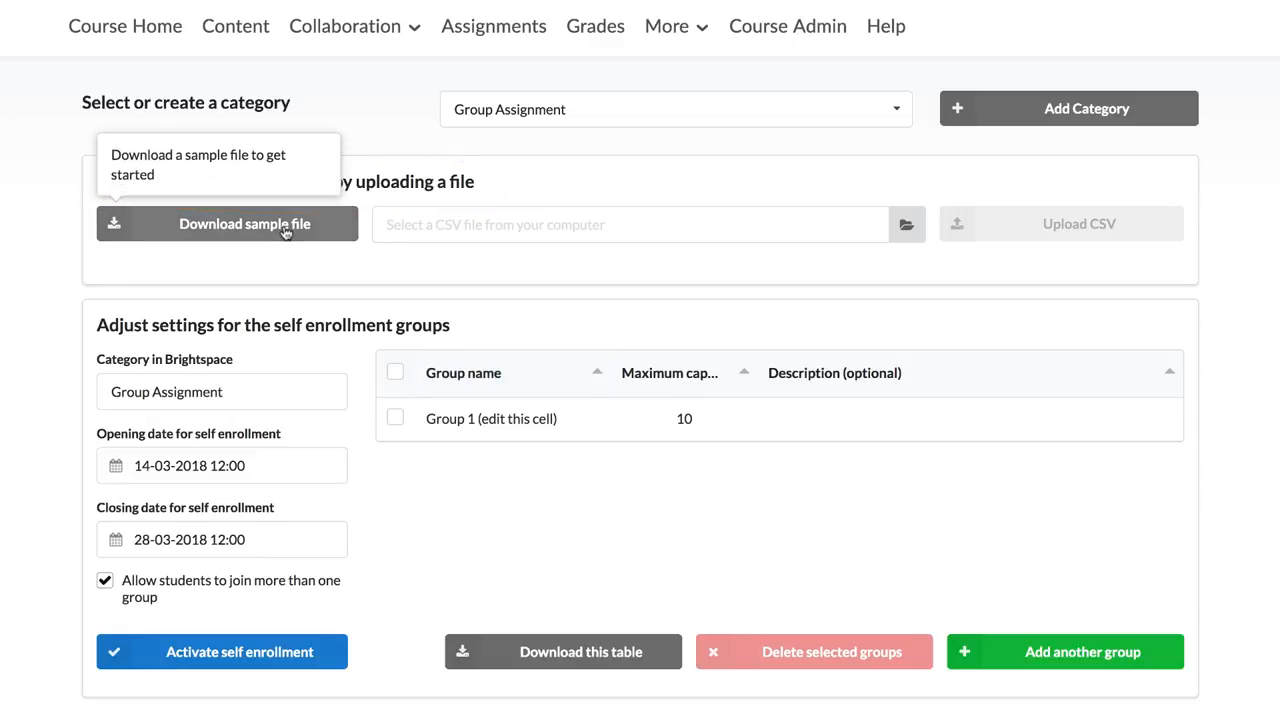
- Download the sample group-formation CSV template and save the file
left_click(244, 223)
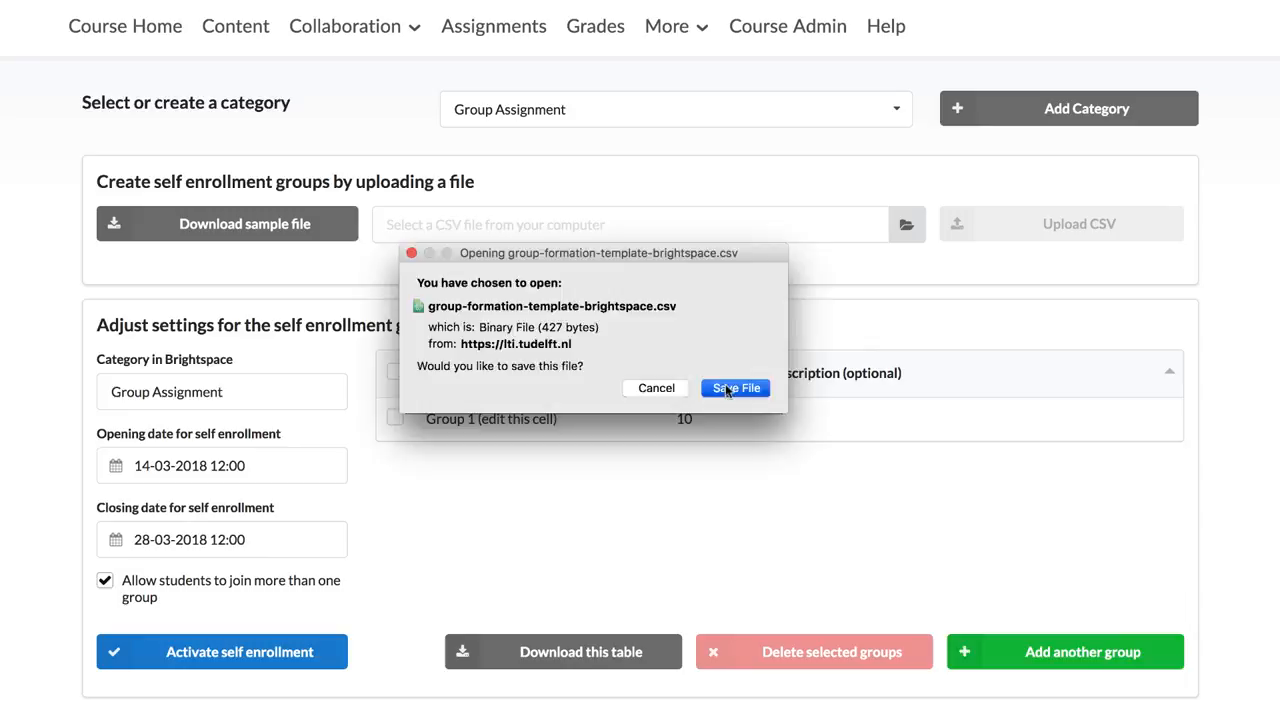
left_click(735, 388)
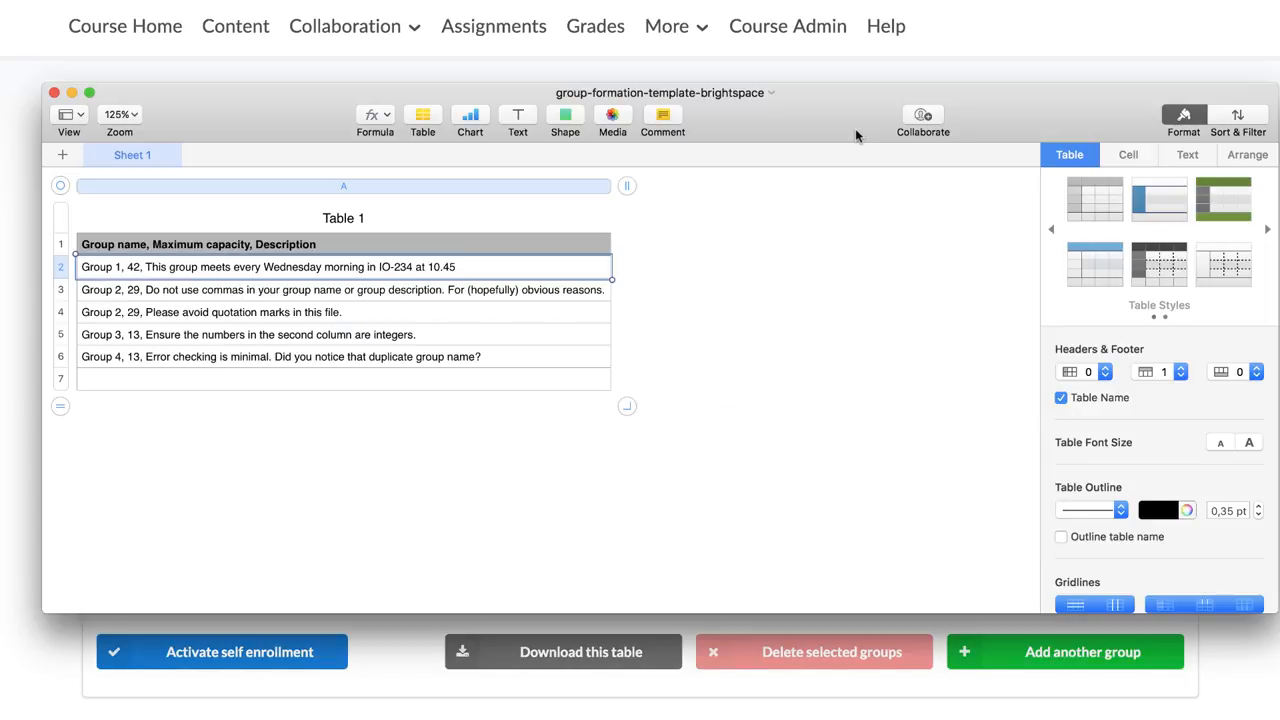
- Save the template spreadsheet to the Desktop under its existing name
left_click(854, 543)
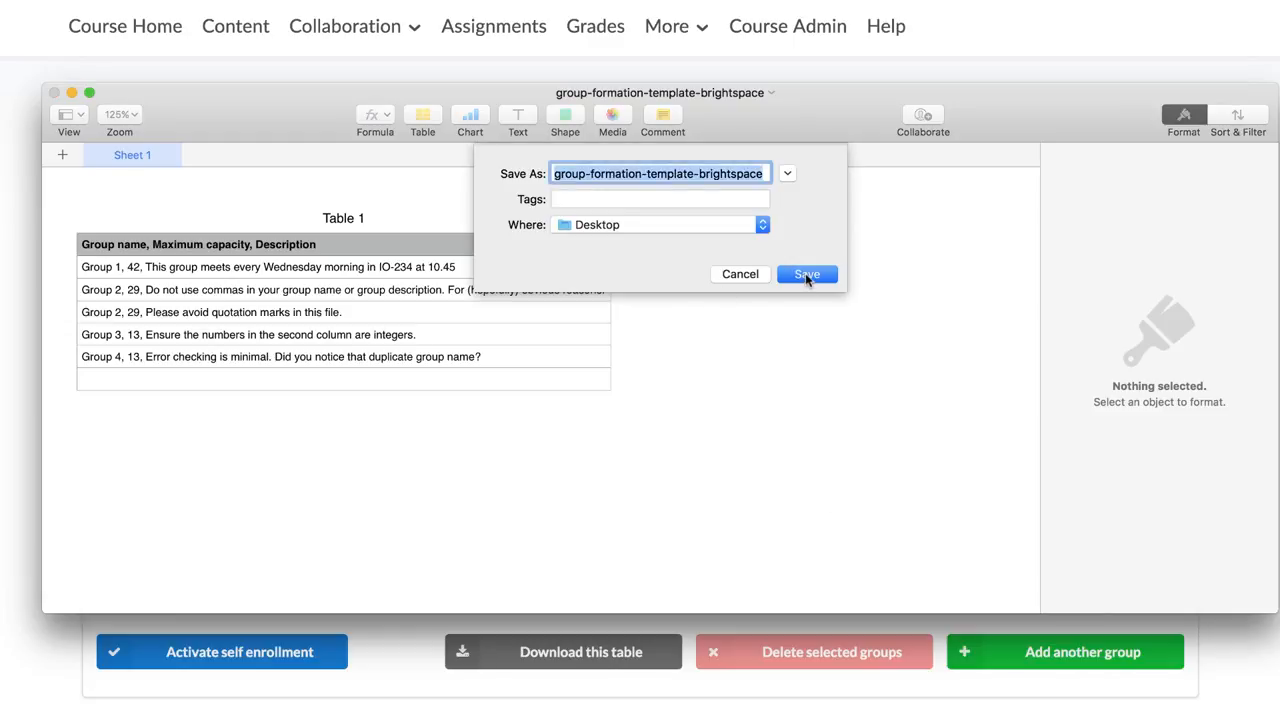
left_click(806, 274)
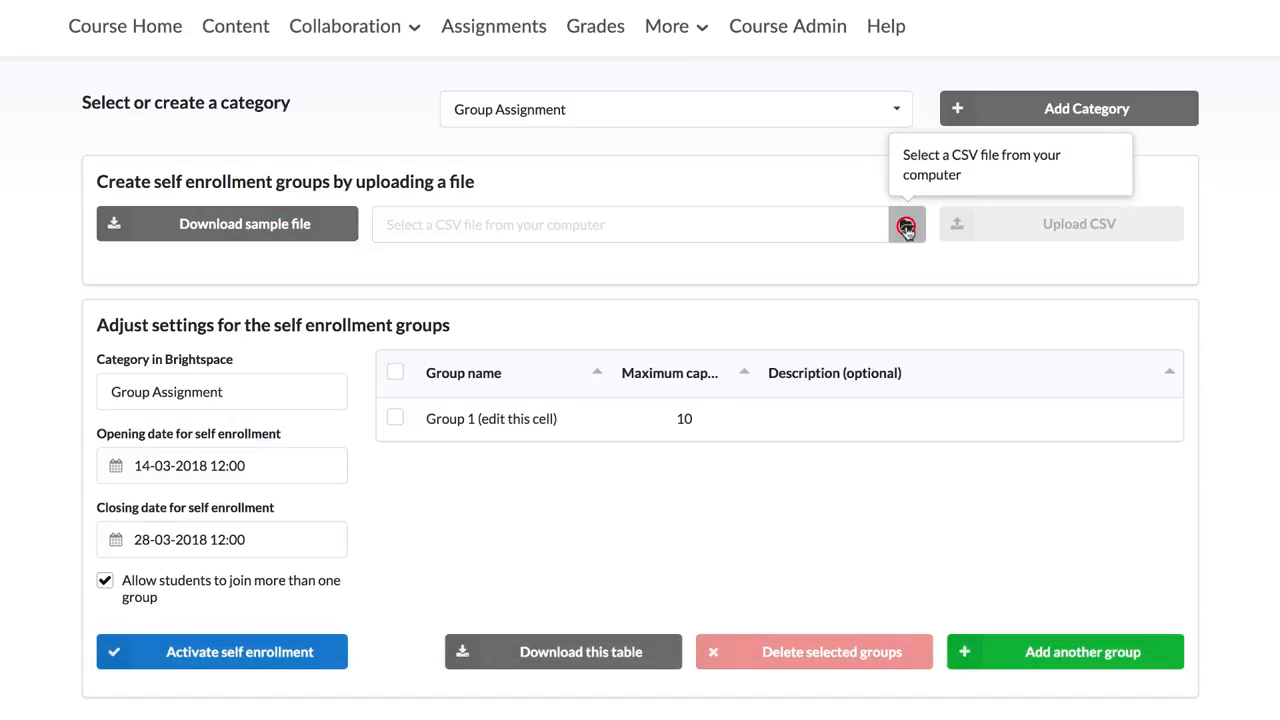
- Upload group-formation-template-brightspace.csv to populate the groups table
left_click(906, 223)
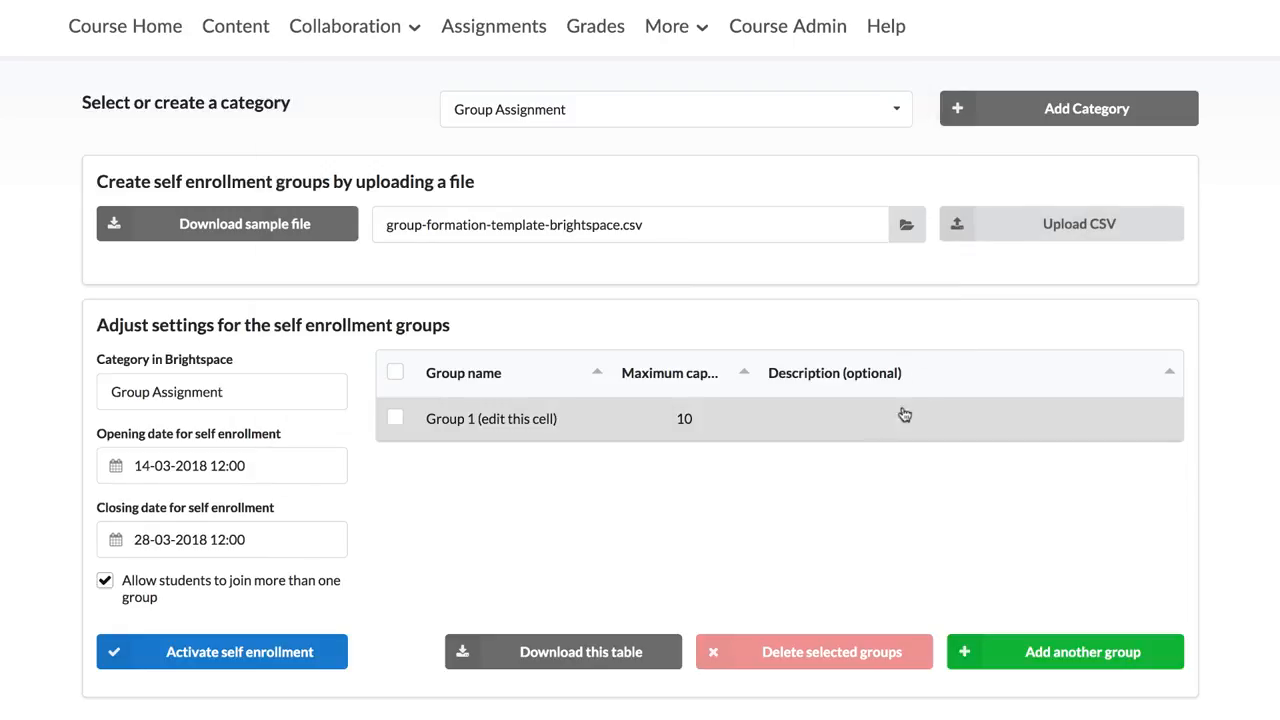
left_click(1078, 223)
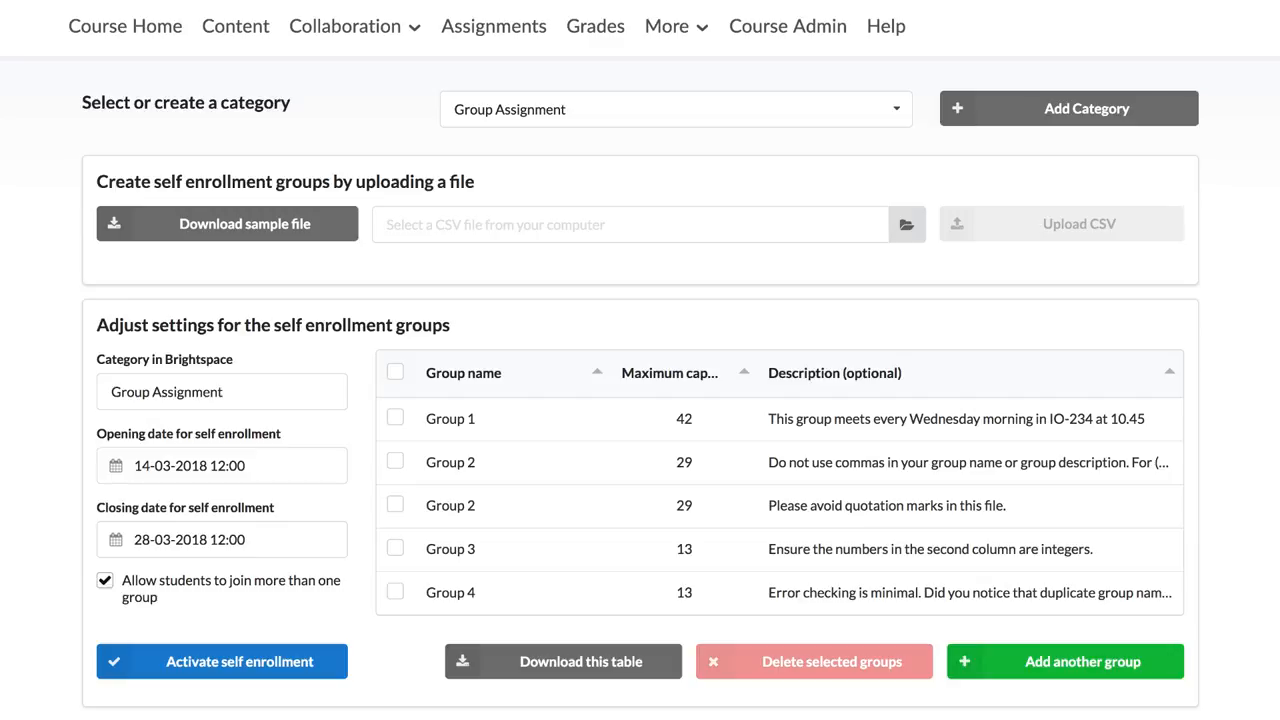
mouse_move(56, 611)
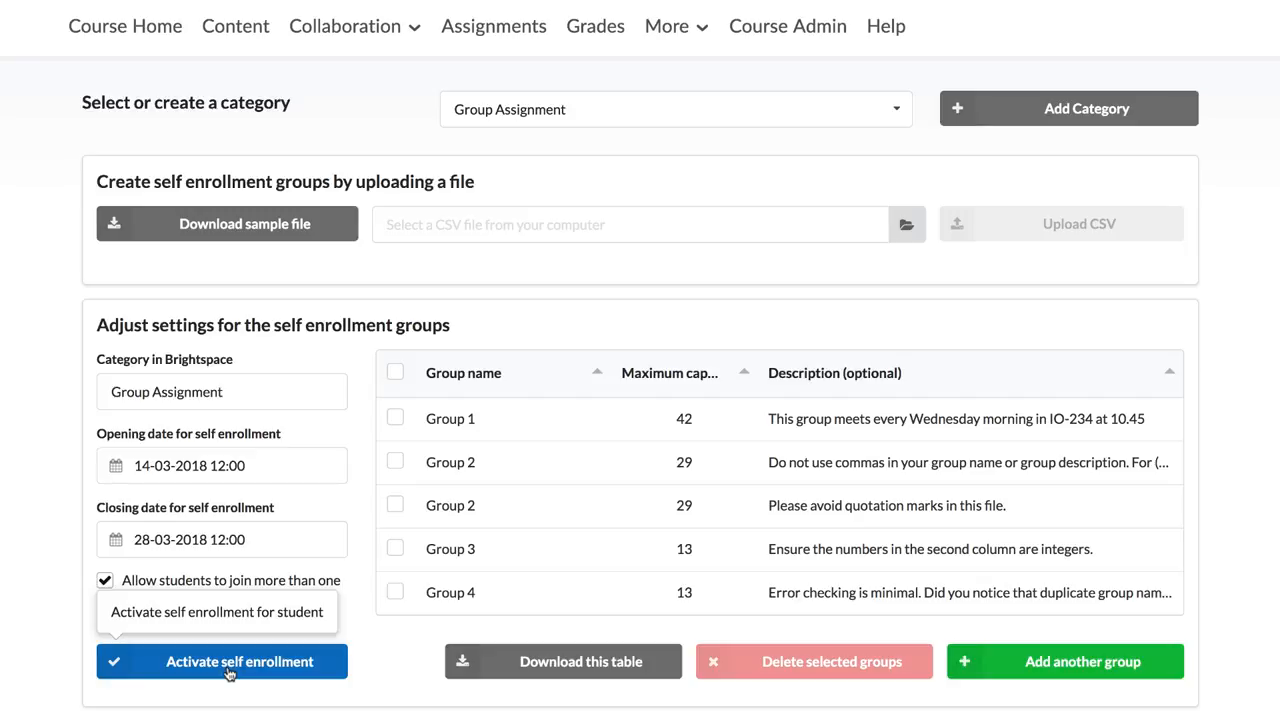
- Activate self-enrollment immediately, then publish the enrollment to the course
left_click(221, 661)
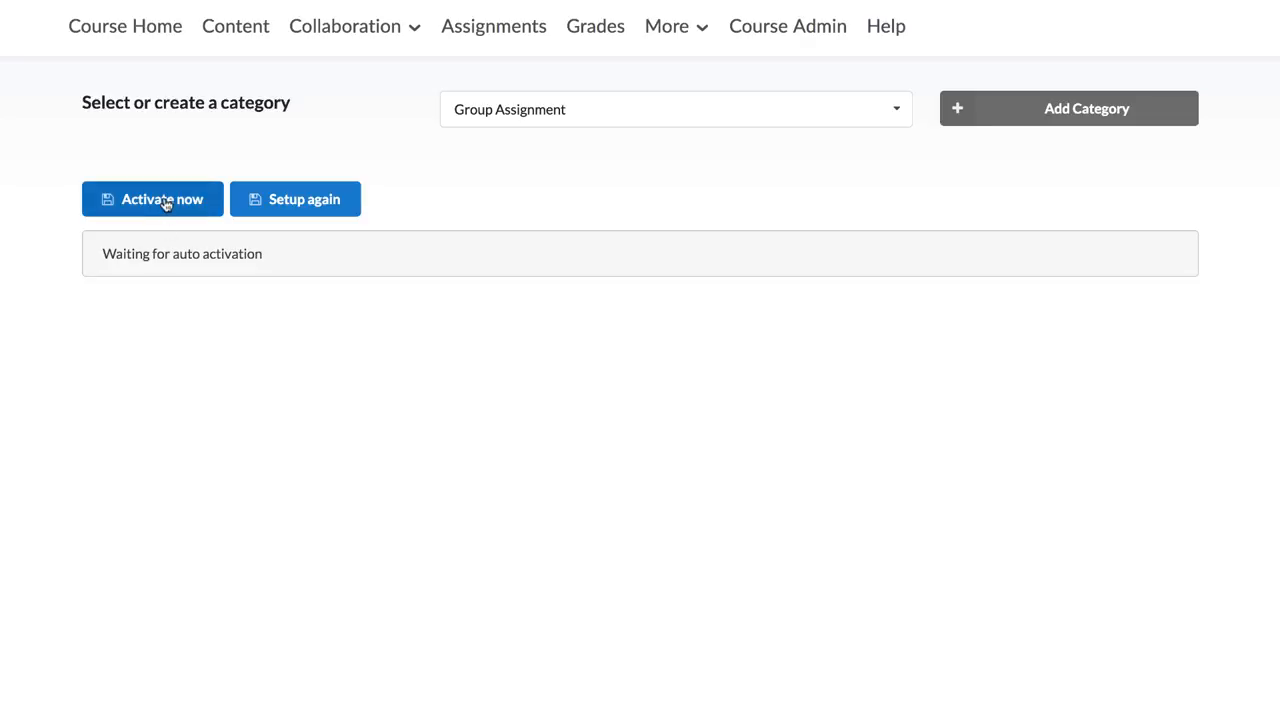
left_click(152, 199)
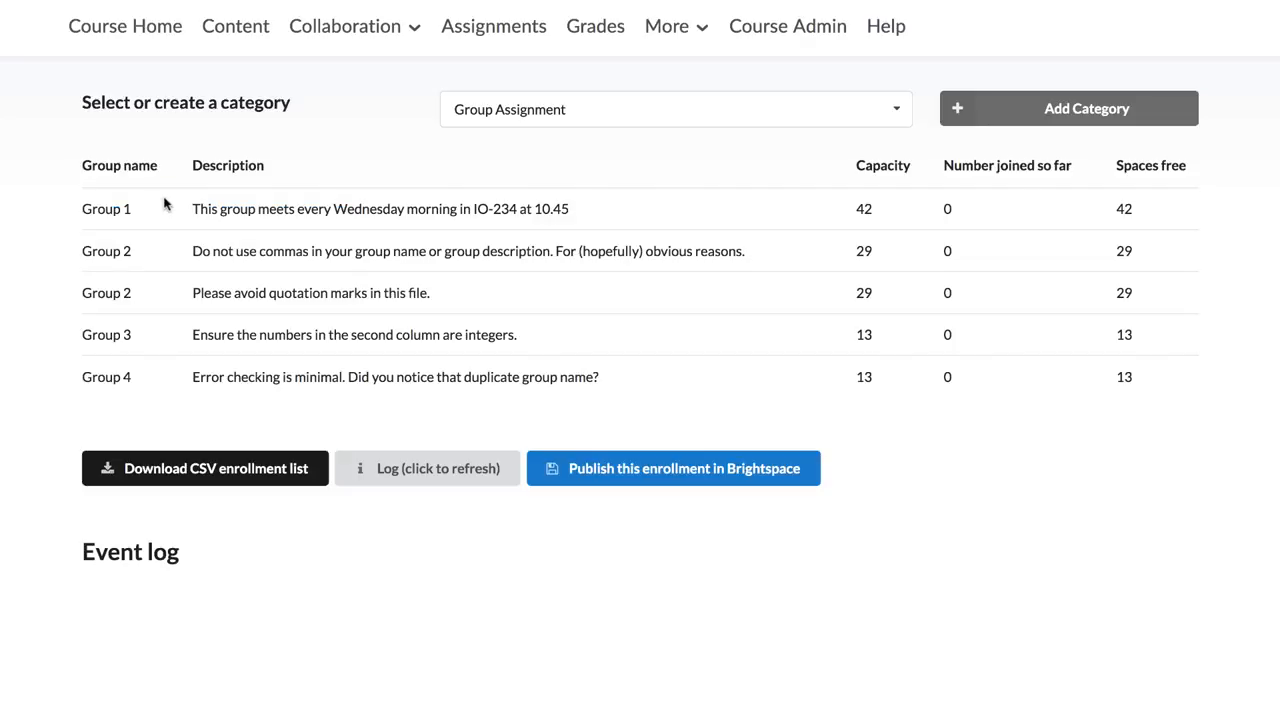
left_click(347, 25)
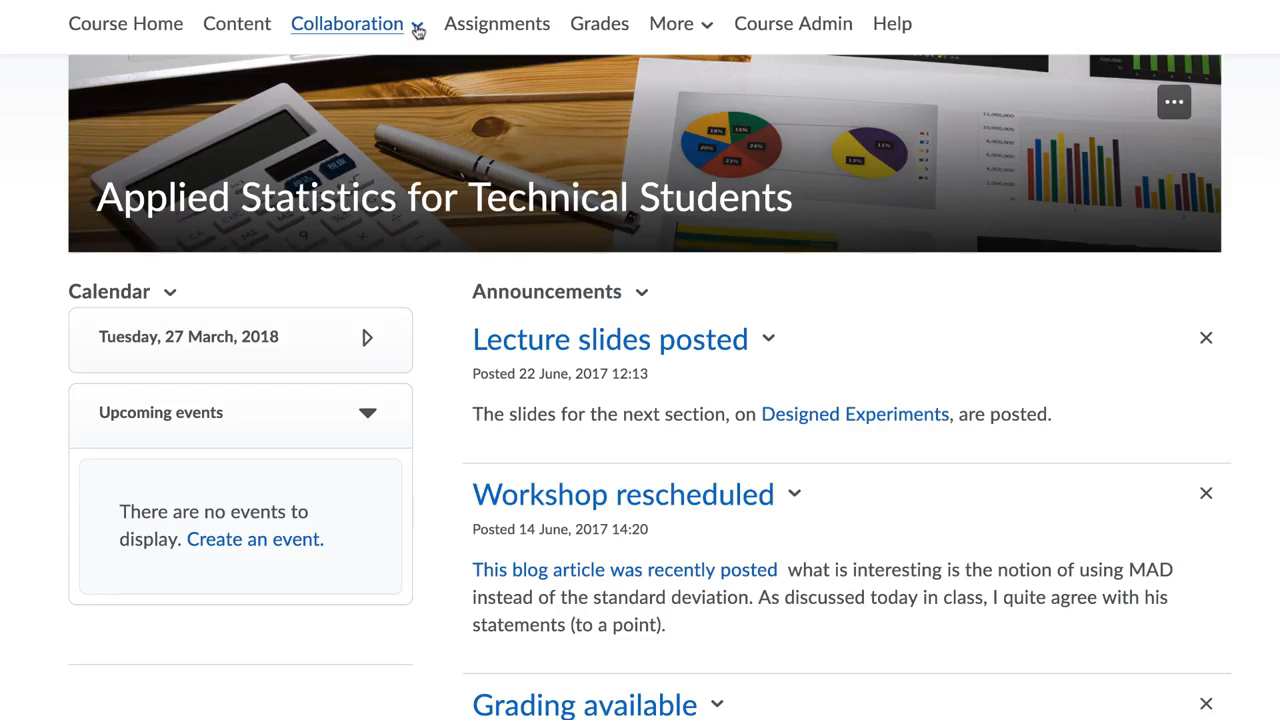
left_click(347, 23)
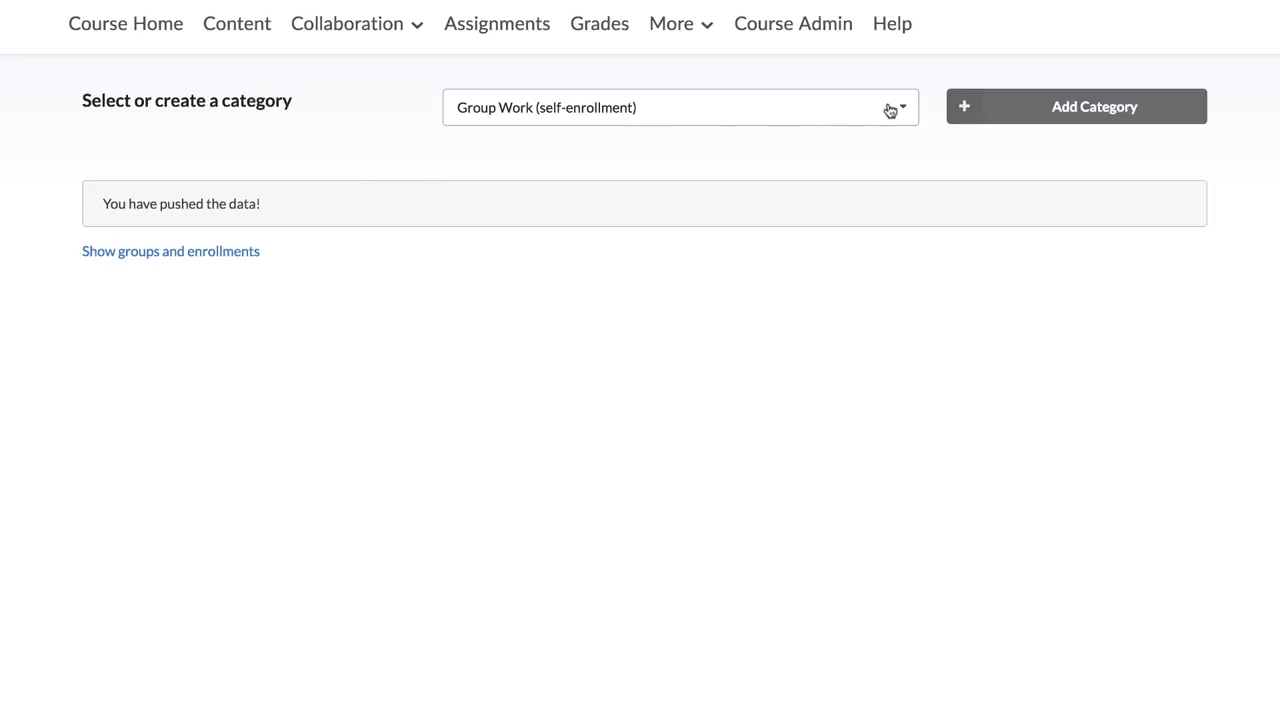